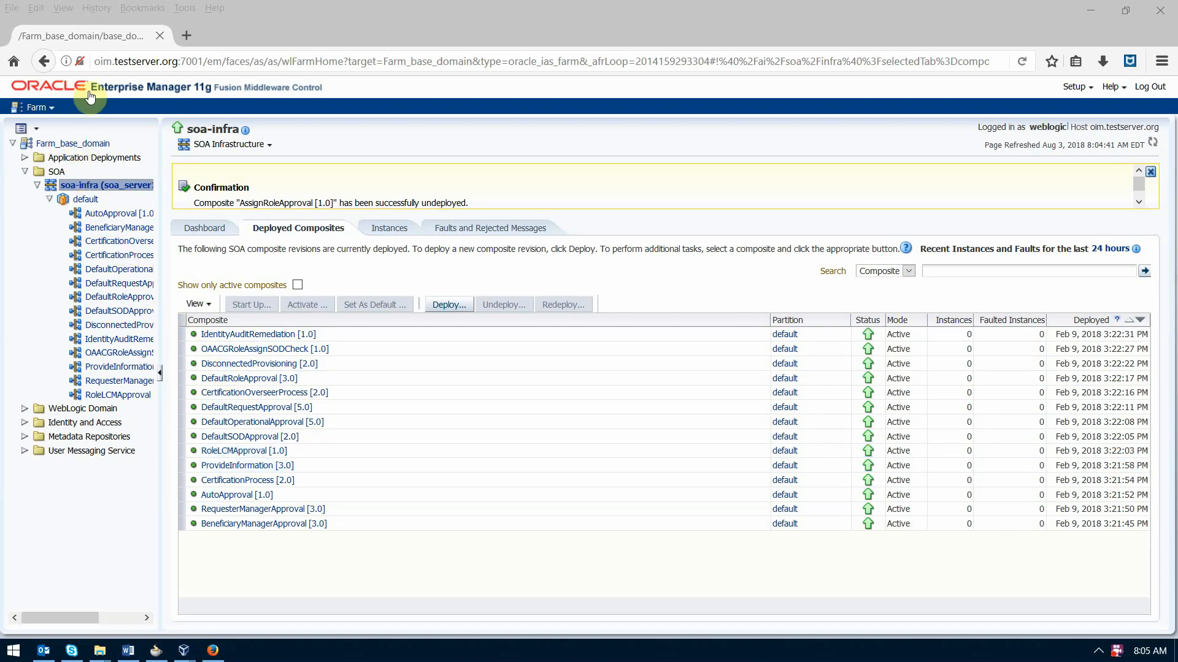
pyautogui.moveTo(51, 163)
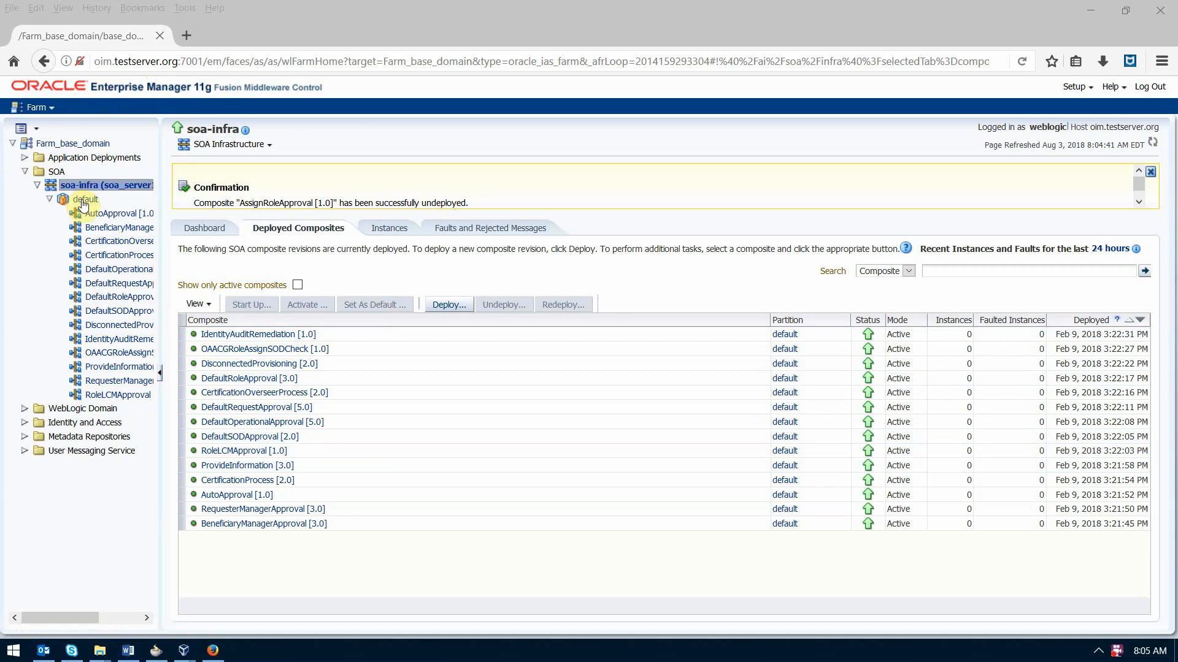
# Step: Load sca_AssignRoleApproval_rev1.0.jar into the default partition's deployment wizard and reach Confirmation
pyautogui.rightClick(88, 198)
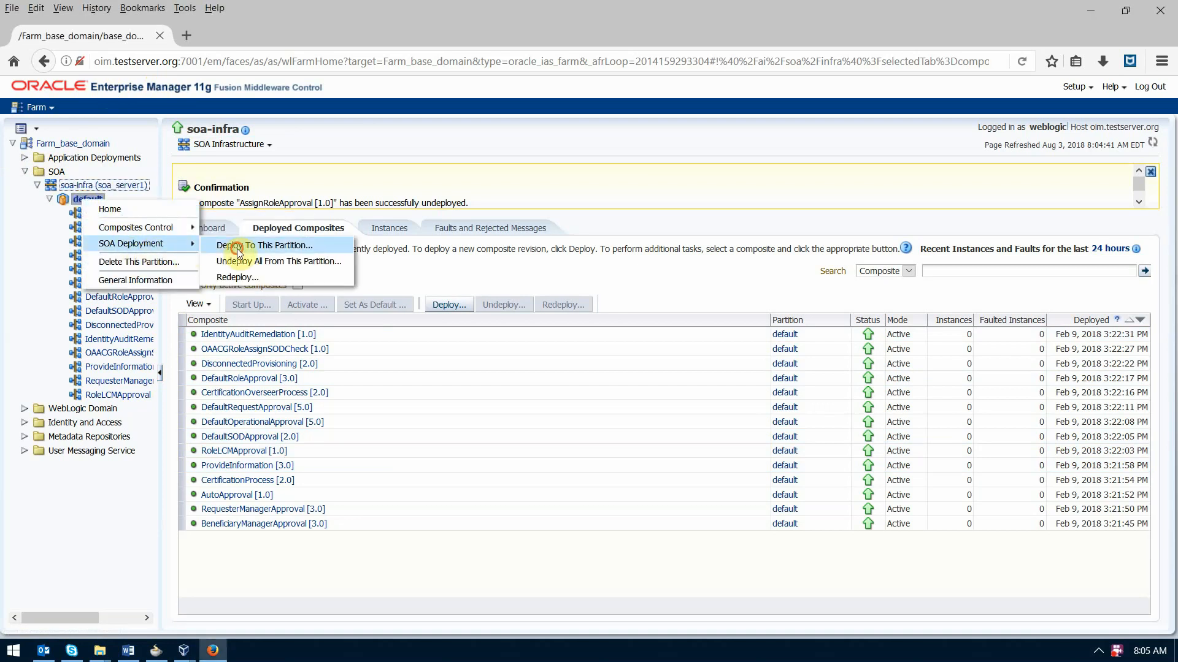
pyautogui.click(260, 245)
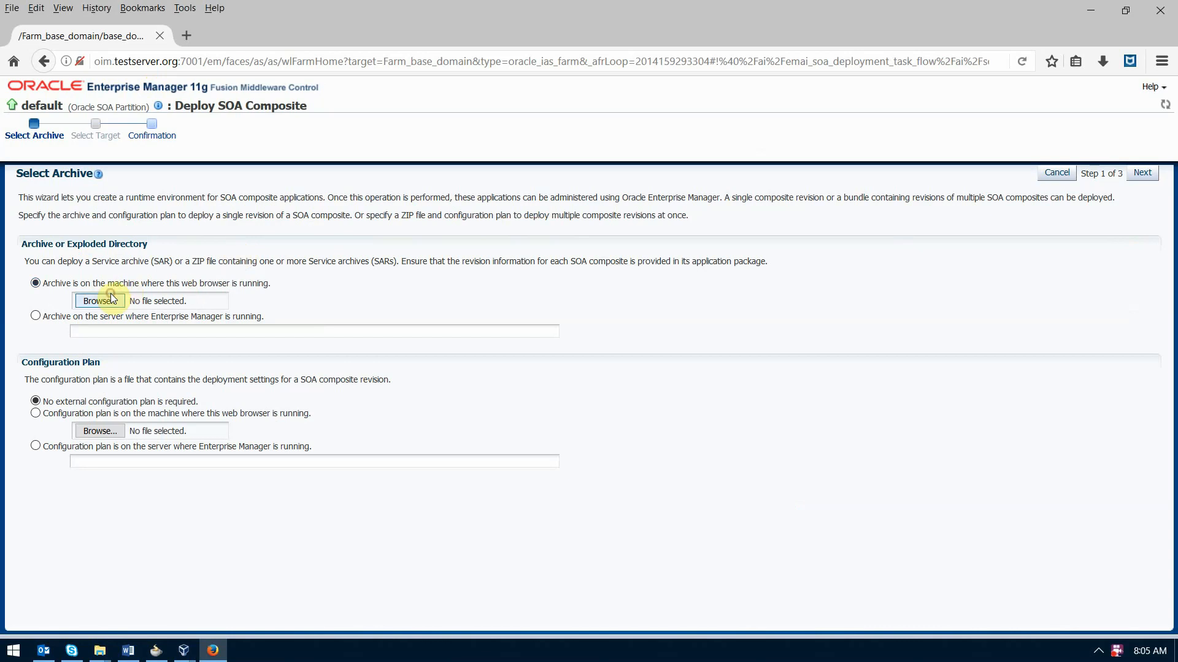
pyautogui.click(100, 301)
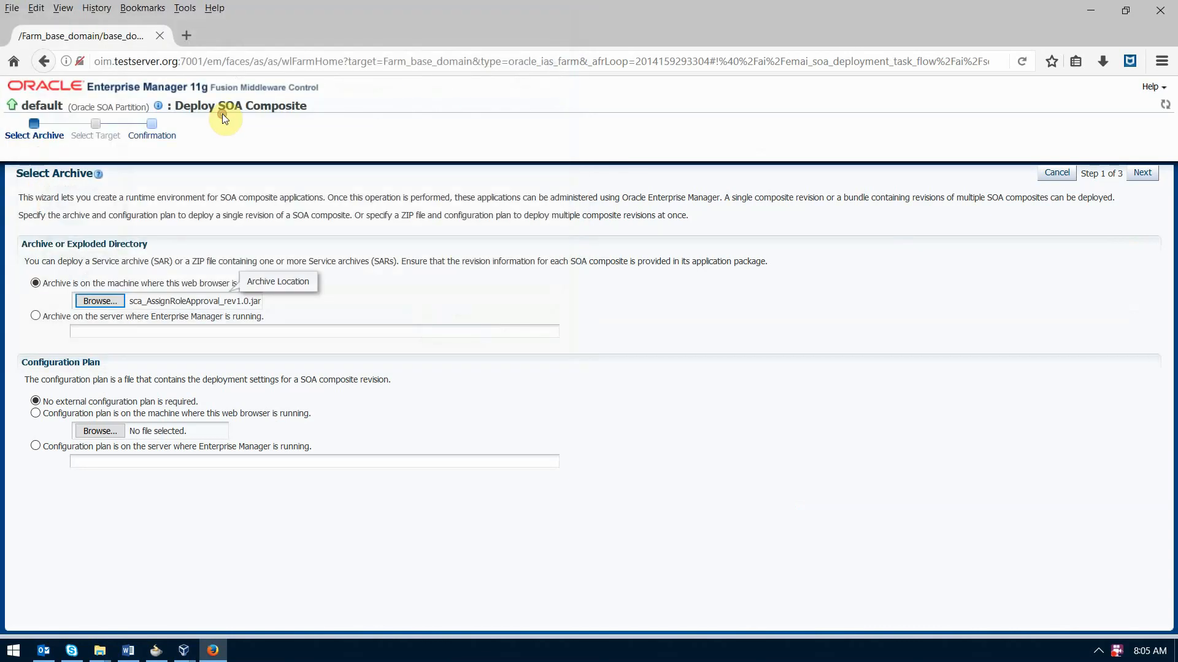
pyautogui.click(1141, 173)
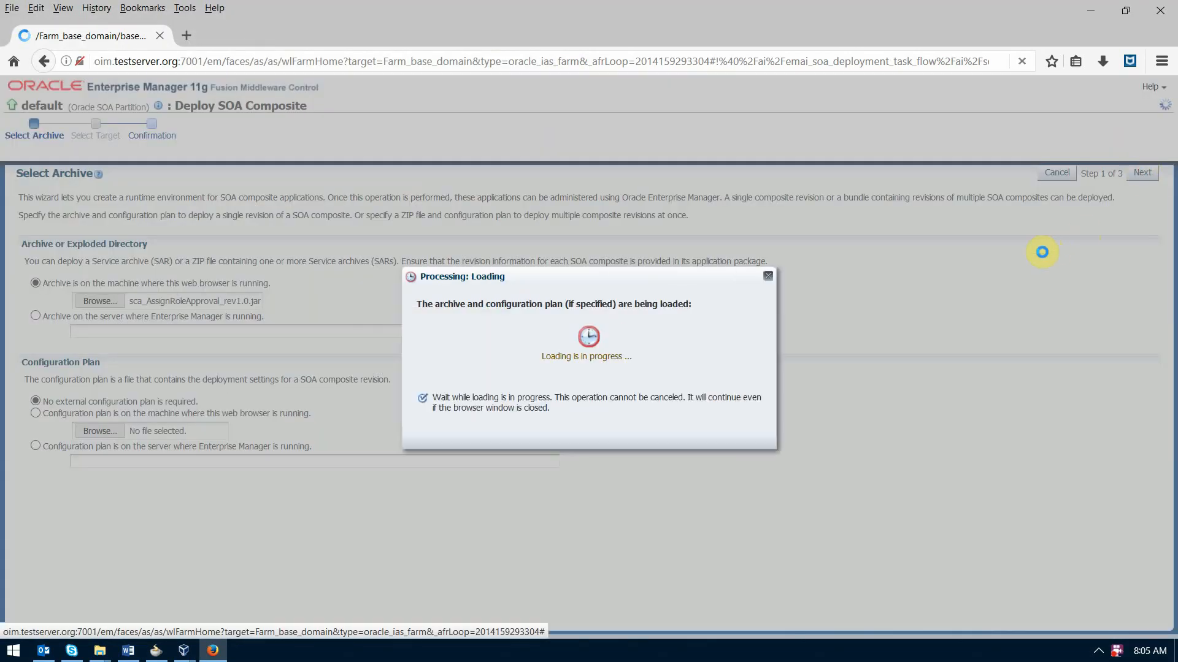
pyautogui.click(1141, 173)
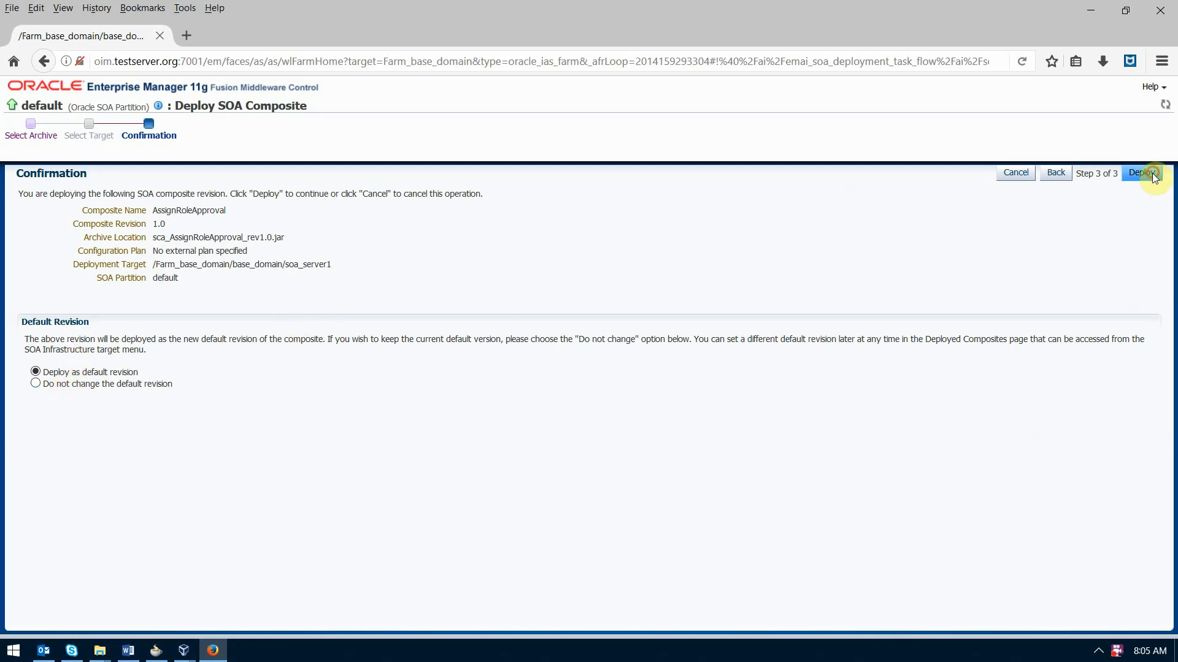
pyautogui.click(1141, 172)
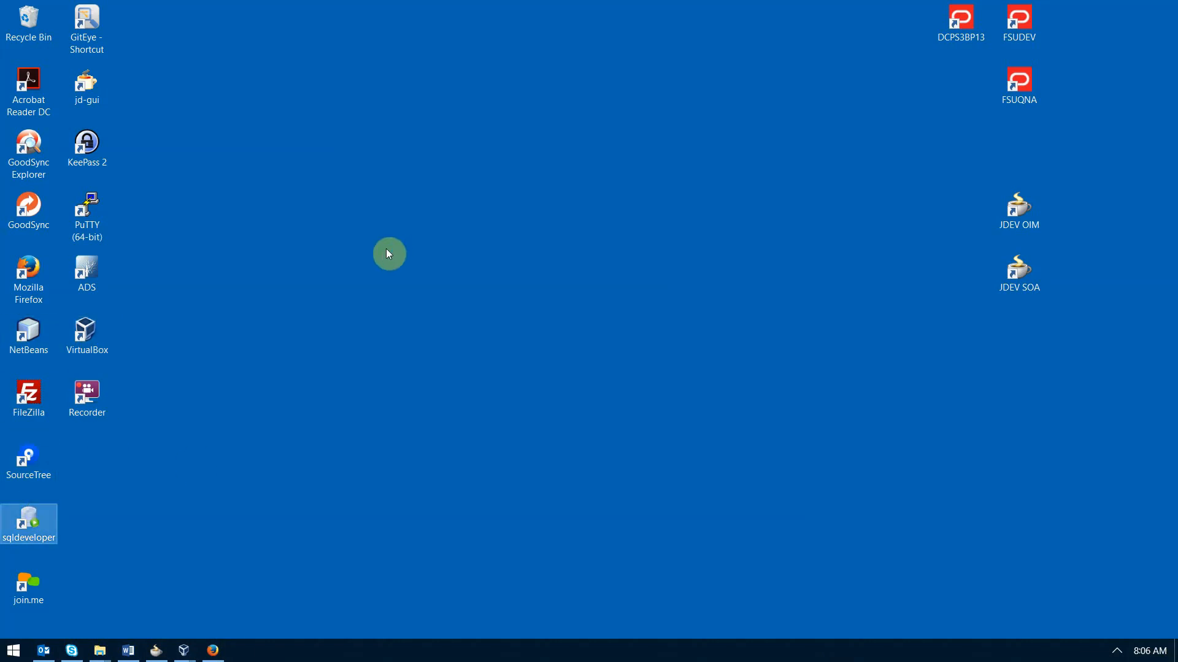
# Step: Launch SQL Developer from the desktop shortcut to reach the OIMVM worksheet
pyautogui.doubleClick(28, 523)
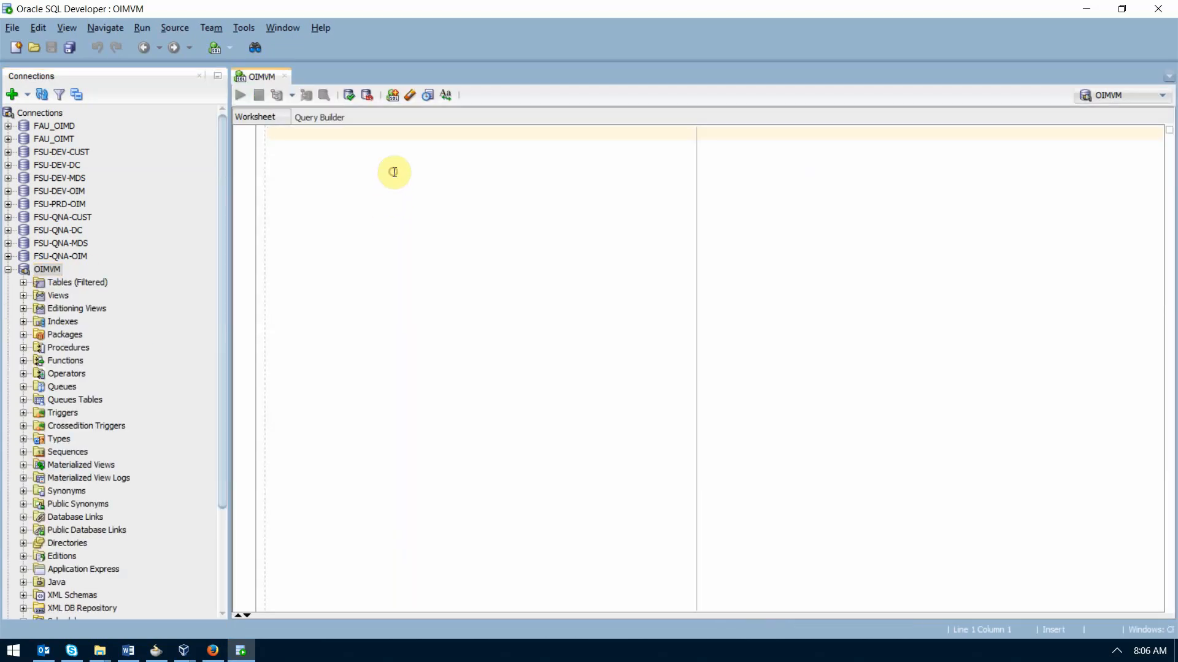
# Step: Type 'select usr_login,usr_key,usr_display_name,usr_manager_key from usr order by usr_login;' in the worksheet
pyautogui.write('seect')
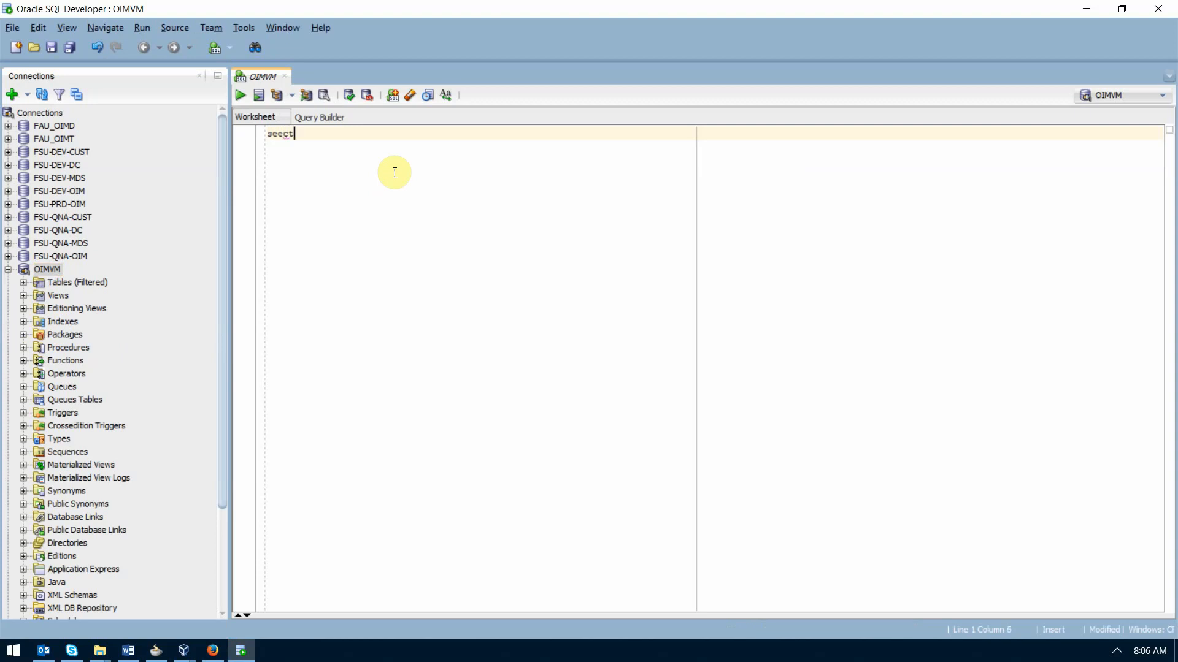
pyautogui.press('BackSpace')
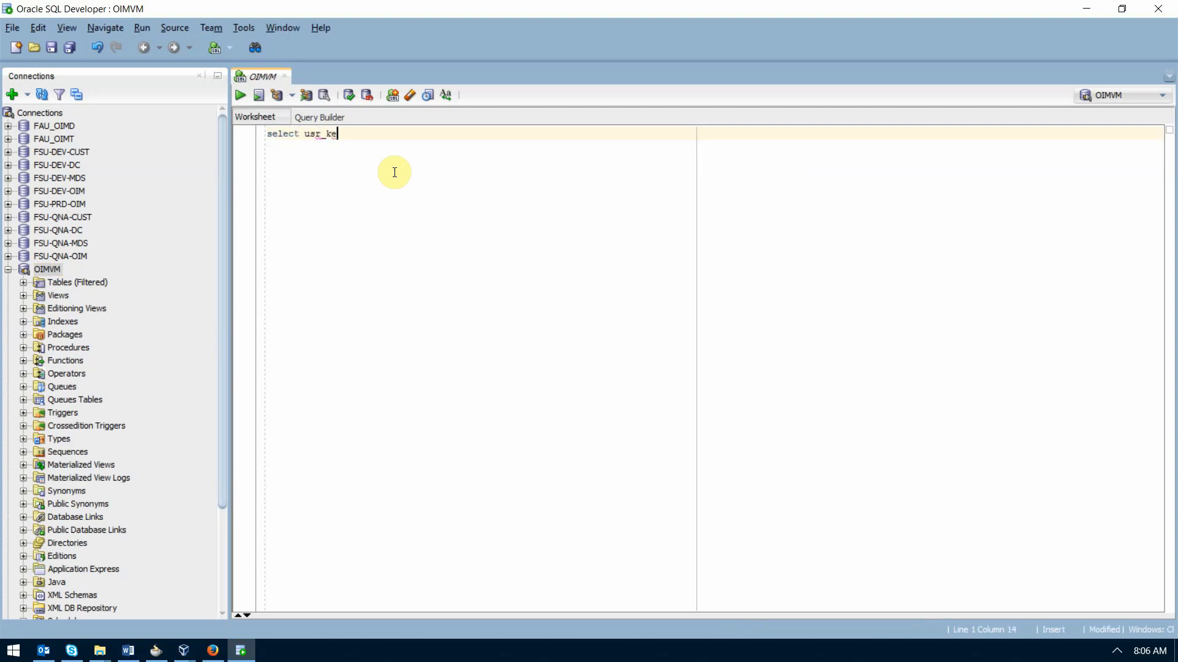
pyautogui.write('y,usr_')
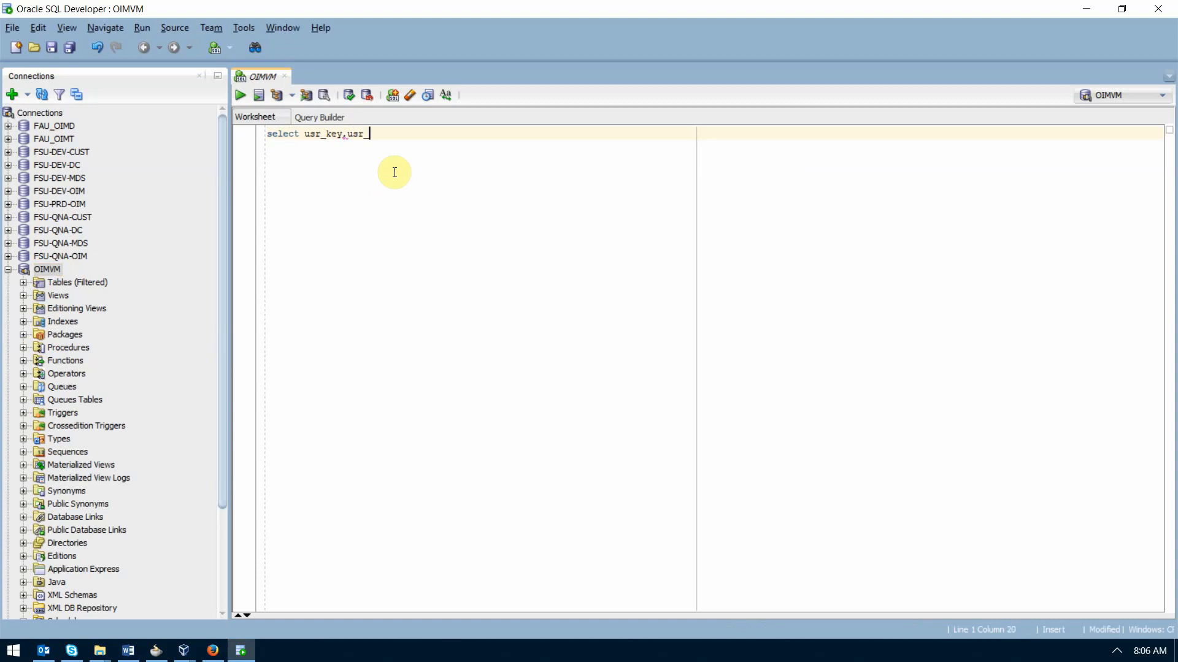
pyautogui.write('display_n')
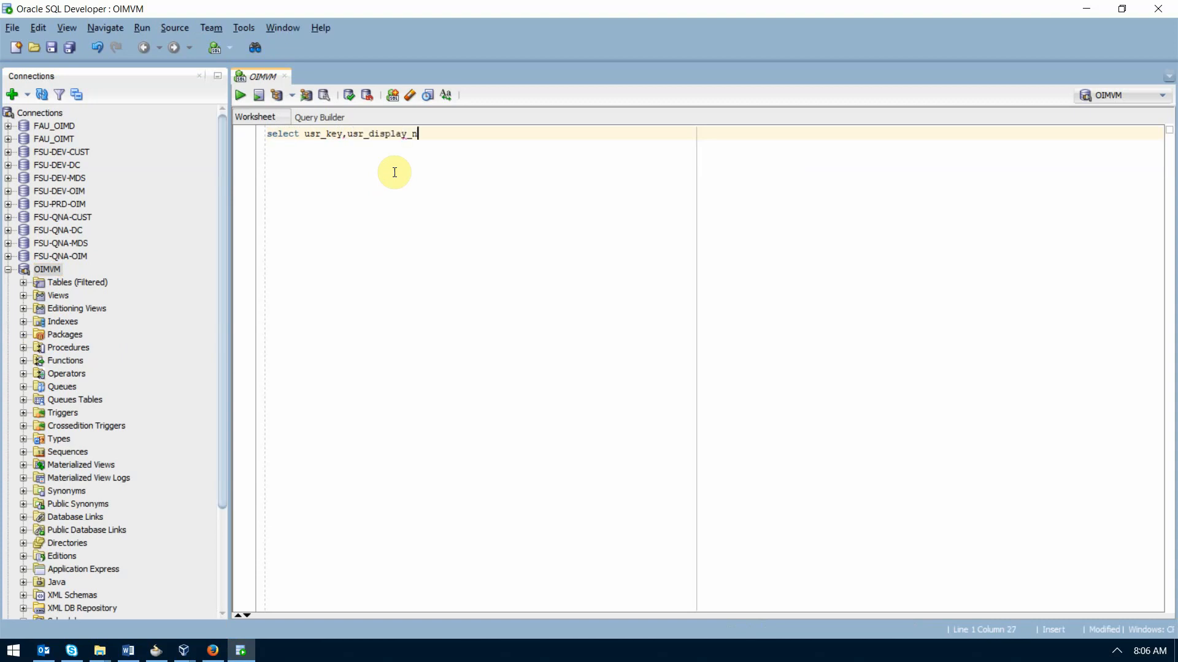
pyautogui.write('ame,usr_ma')
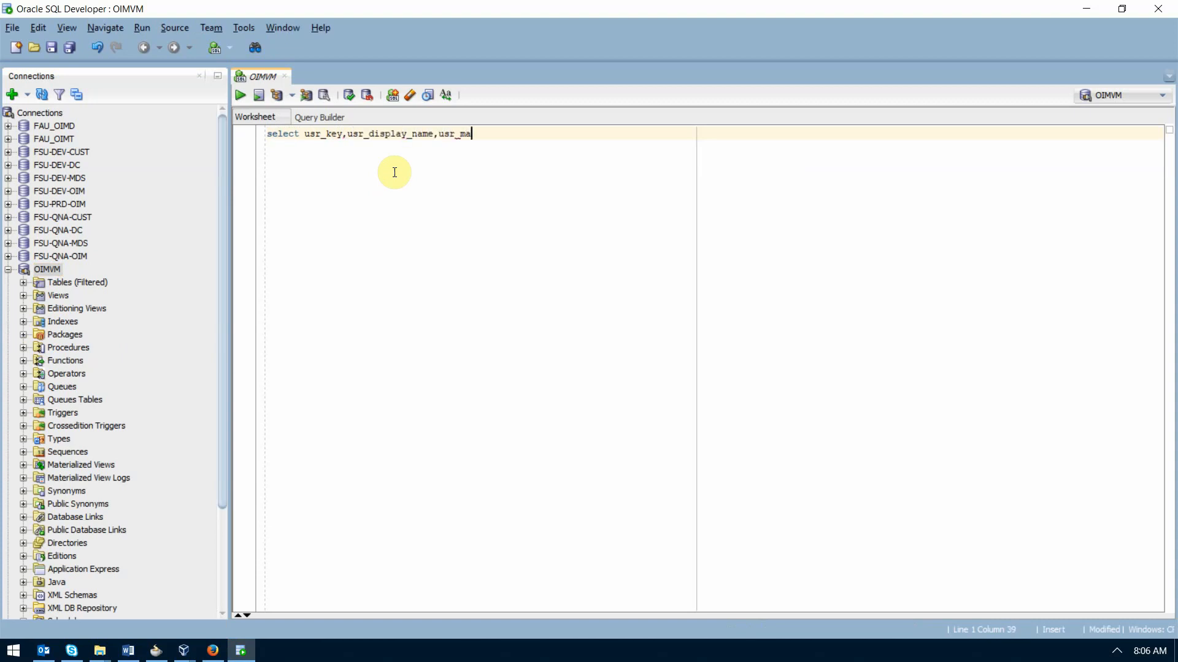
pyautogui.write('nager_key from usr')
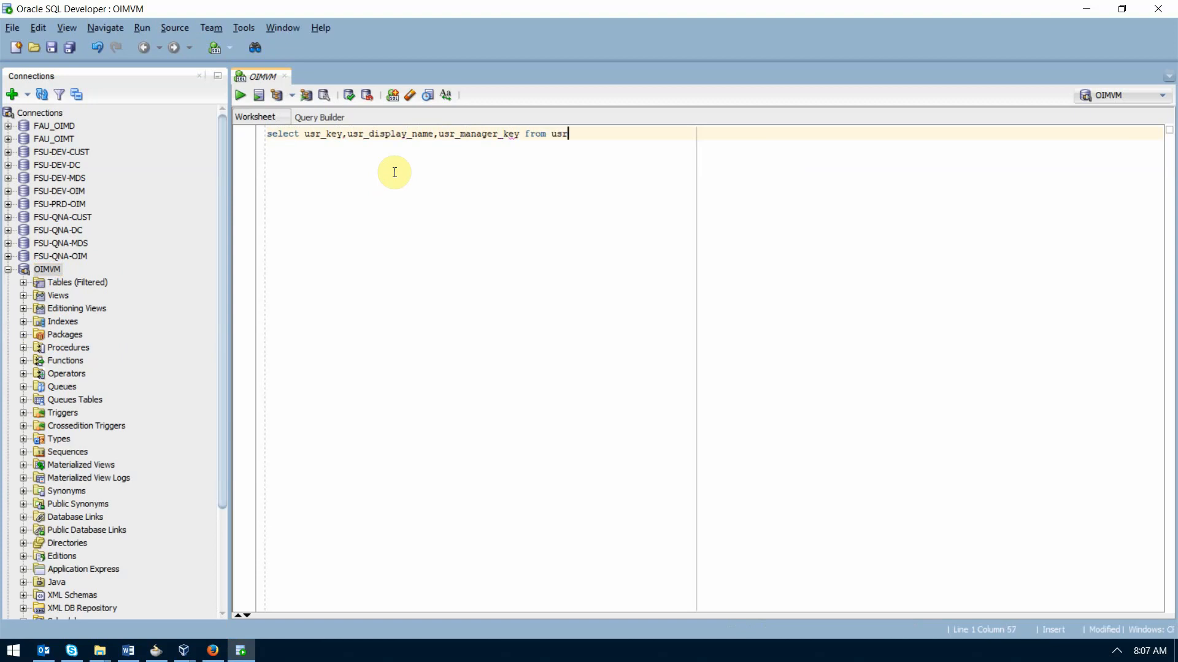
pyautogui.write('order by')
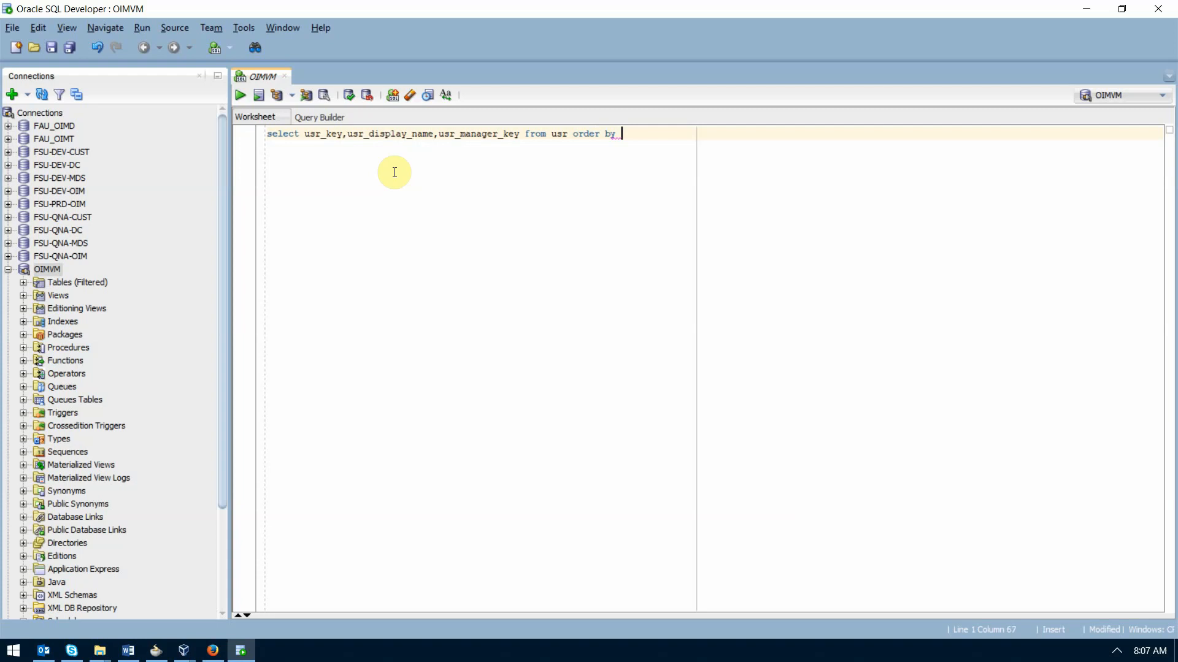
pyautogui.write('usr_')
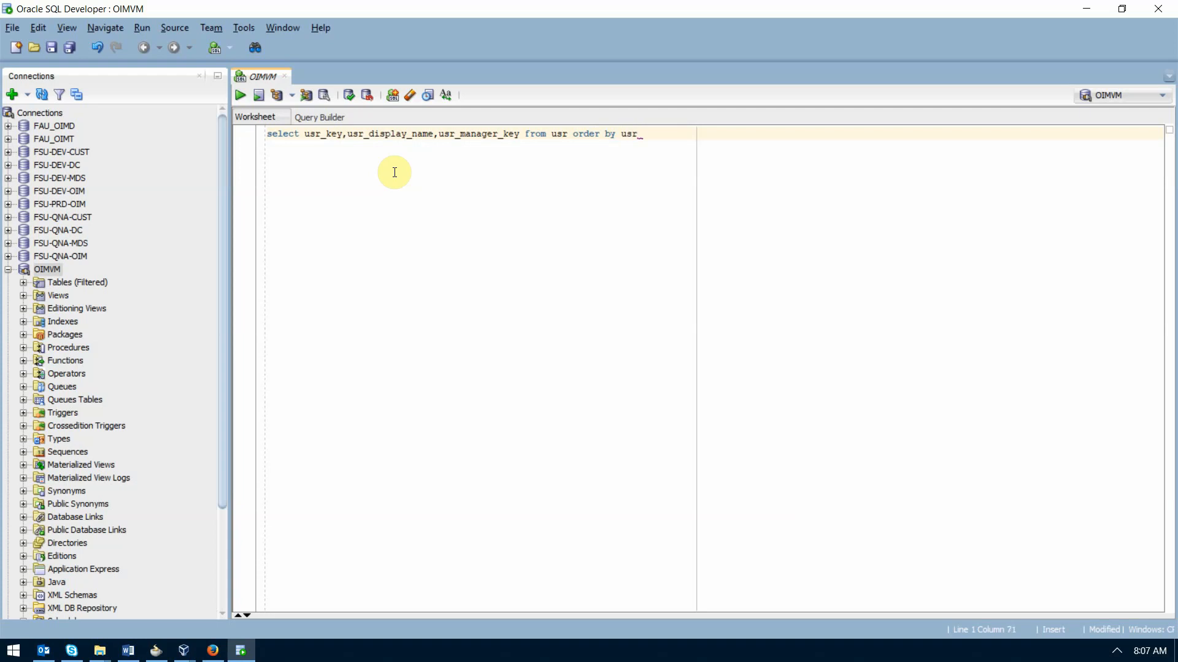
pyautogui.write('login;')
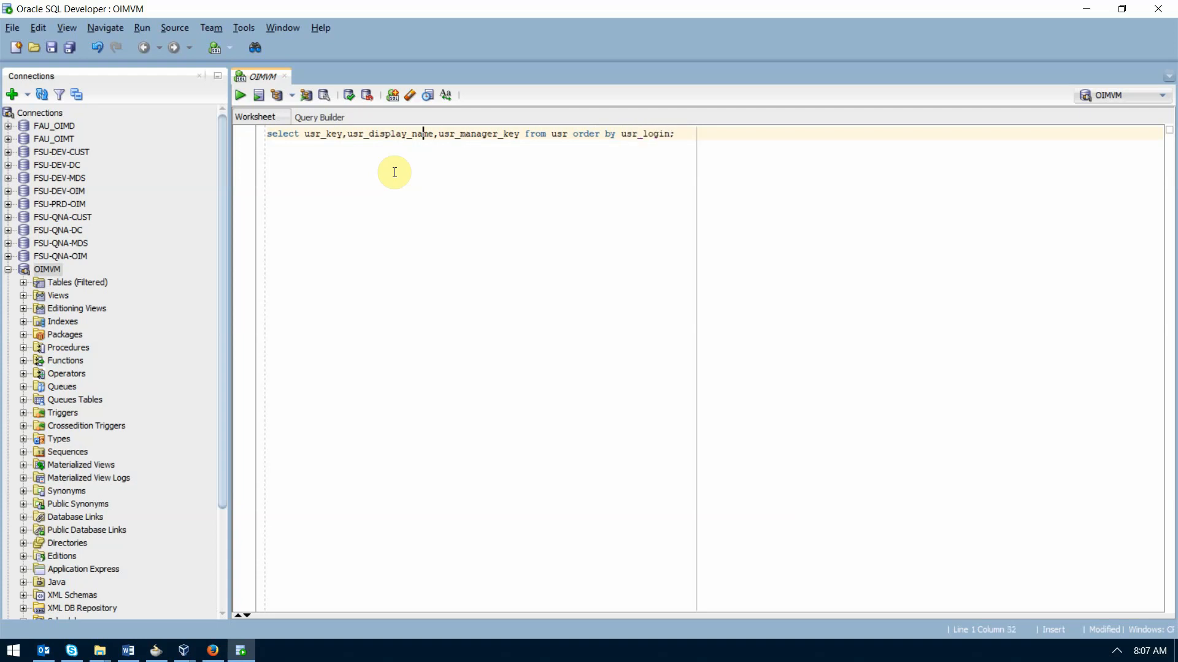
pyautogui.write('sr_login,')
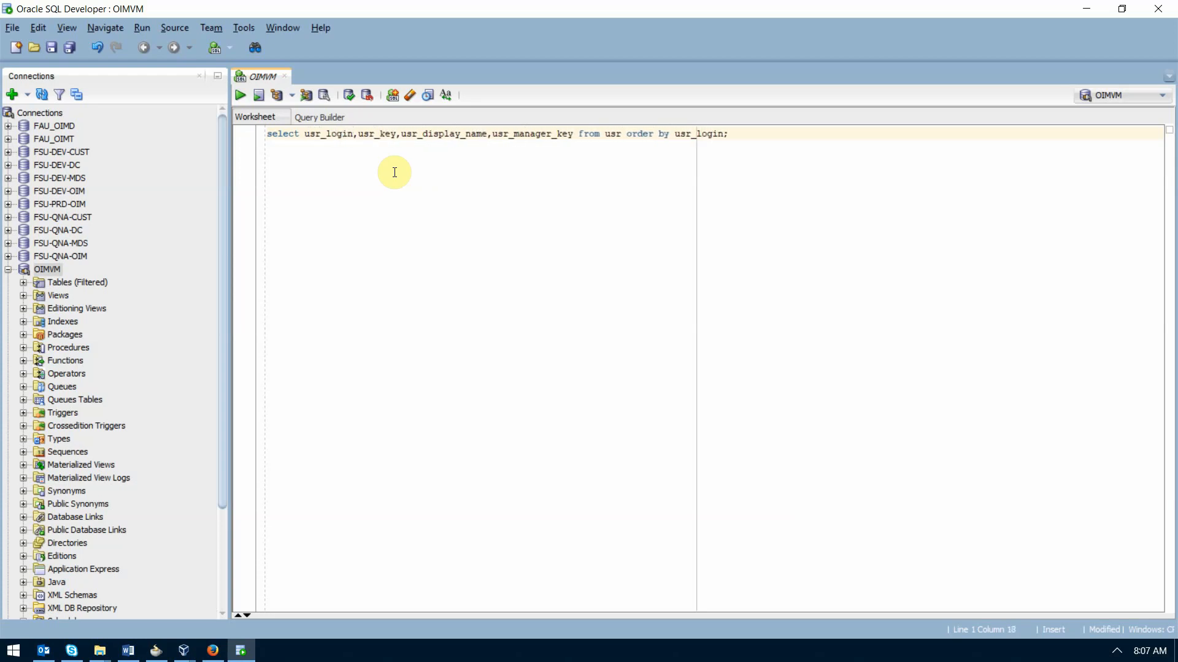
pyautogui.click(240, 95)
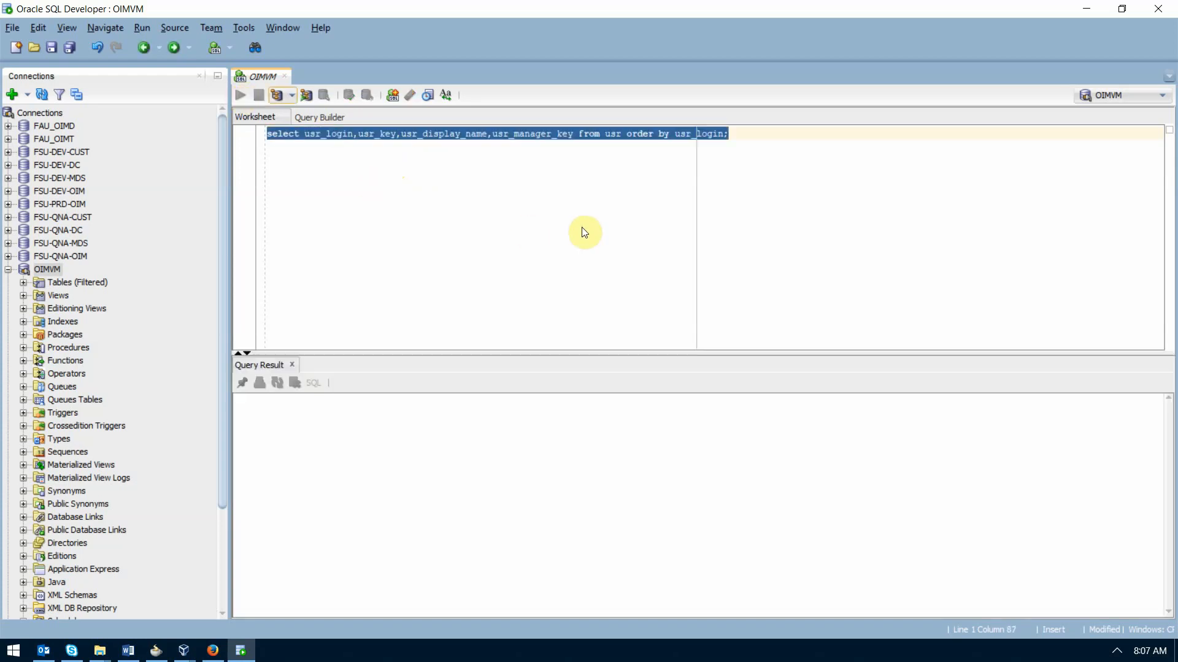
pyautogui.click(238, 95)
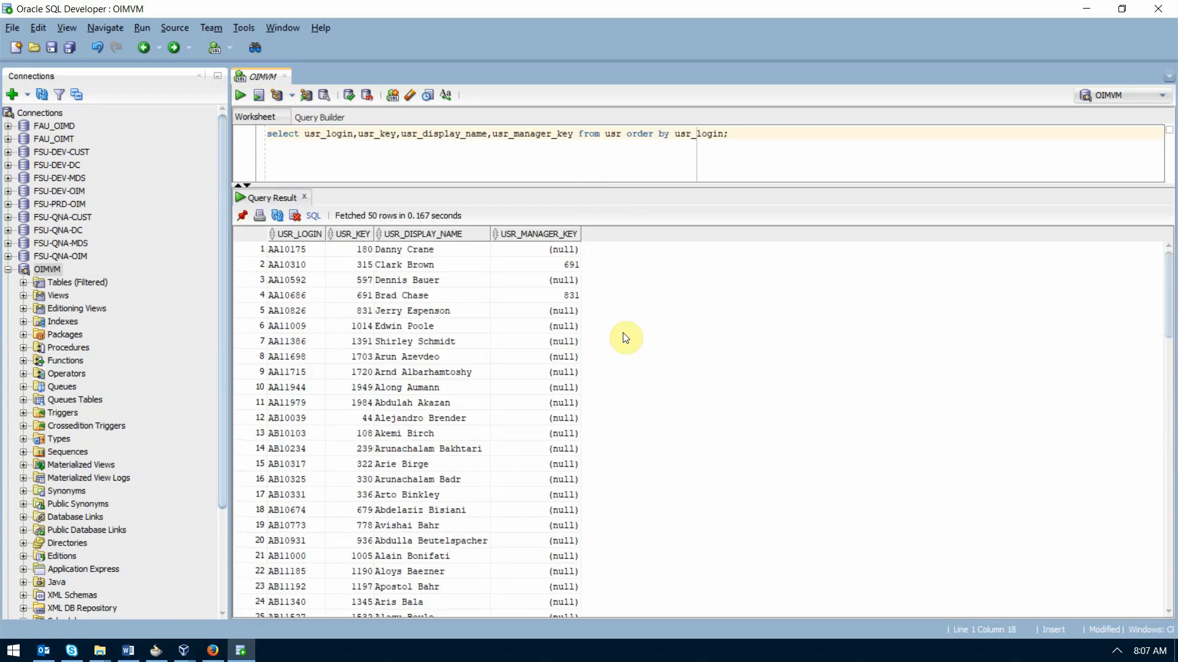
pyautogui.doubleClick(406, 264)
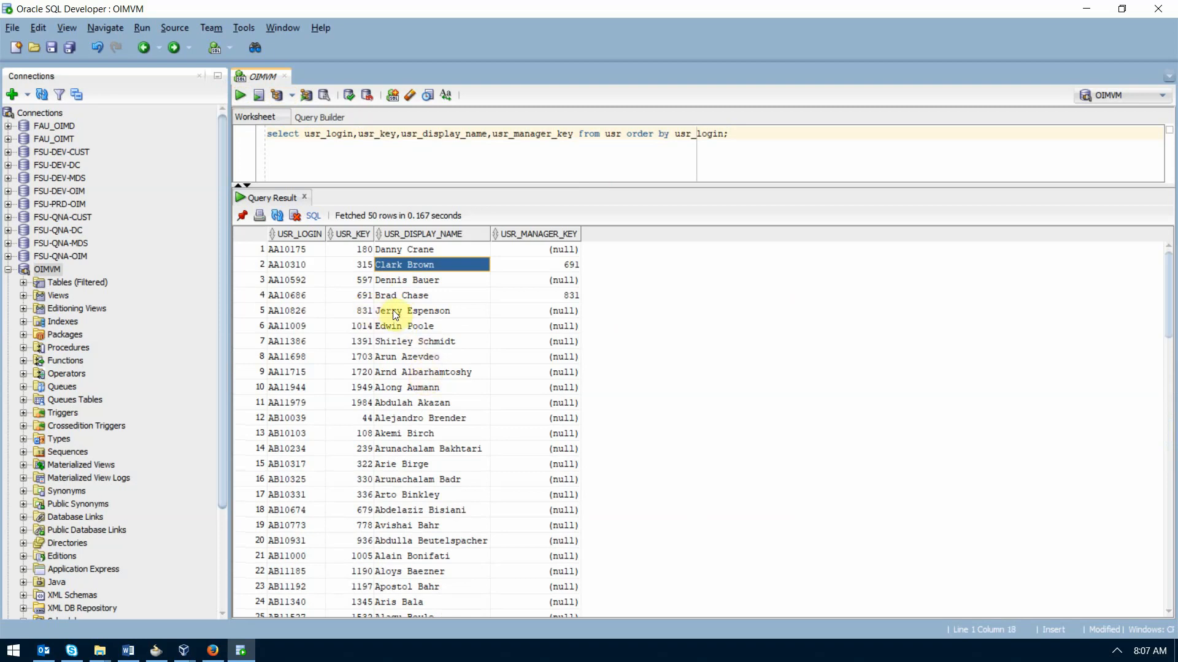
# Step: Inspect keys for Jerry Espenson, Brad Chase and Clark Brown, then scroll to 150 rows
pyautogui.click(412, 311)
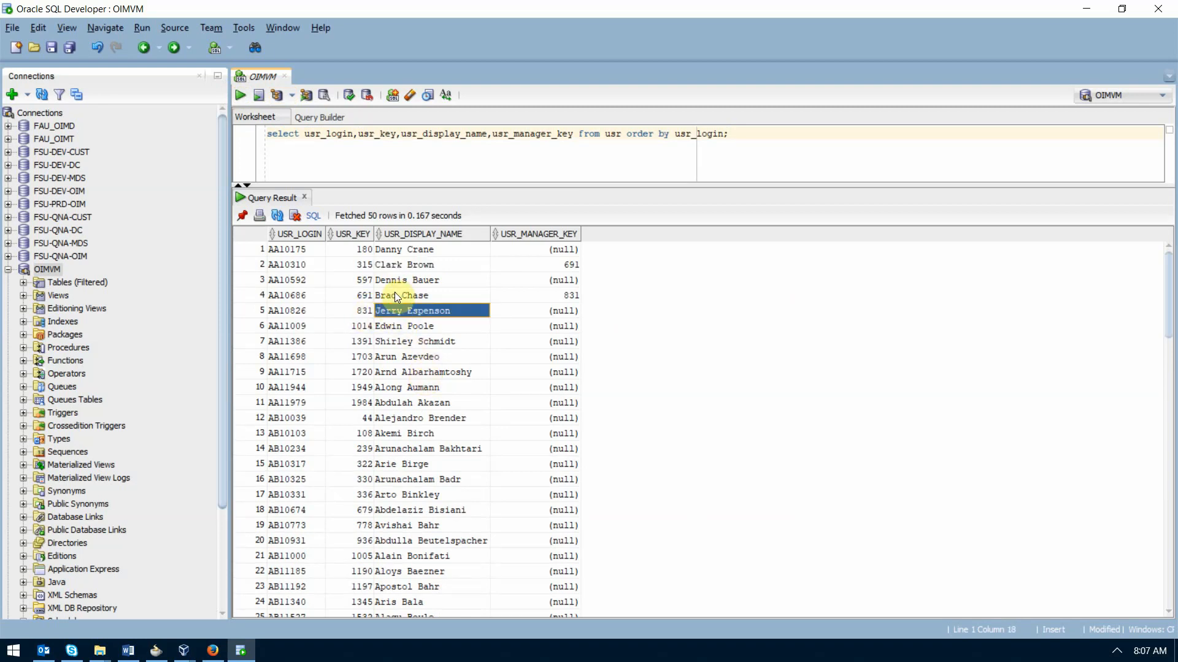
pyautogui.click(401, 295)
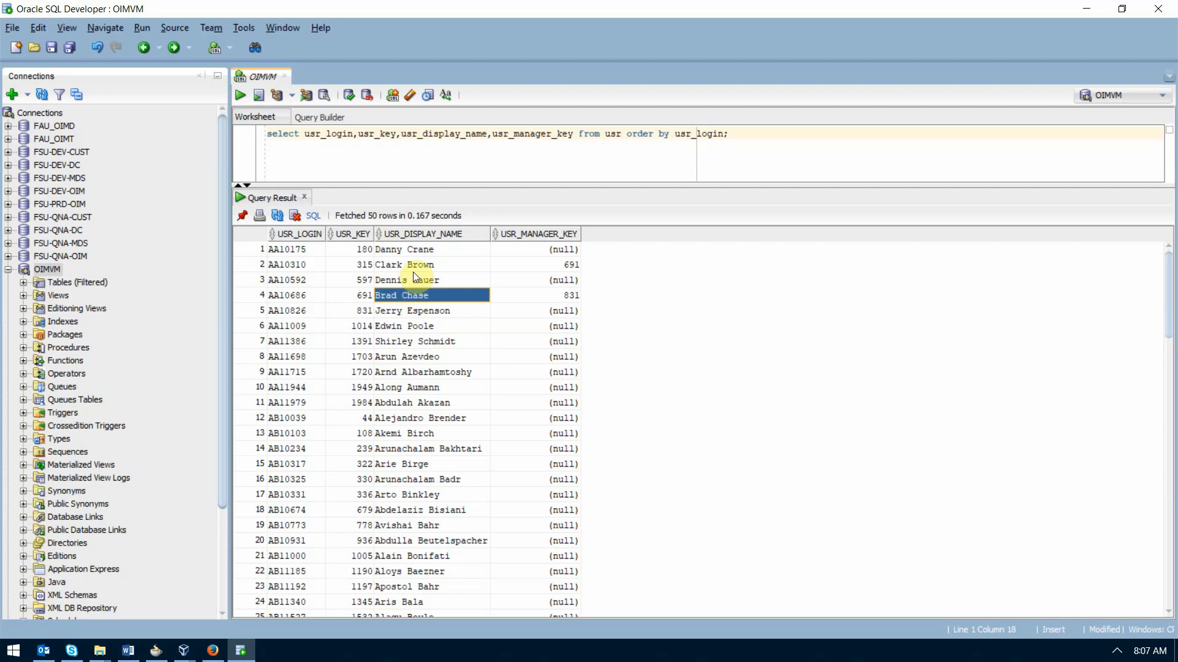
pyautogui.click(405, 265)
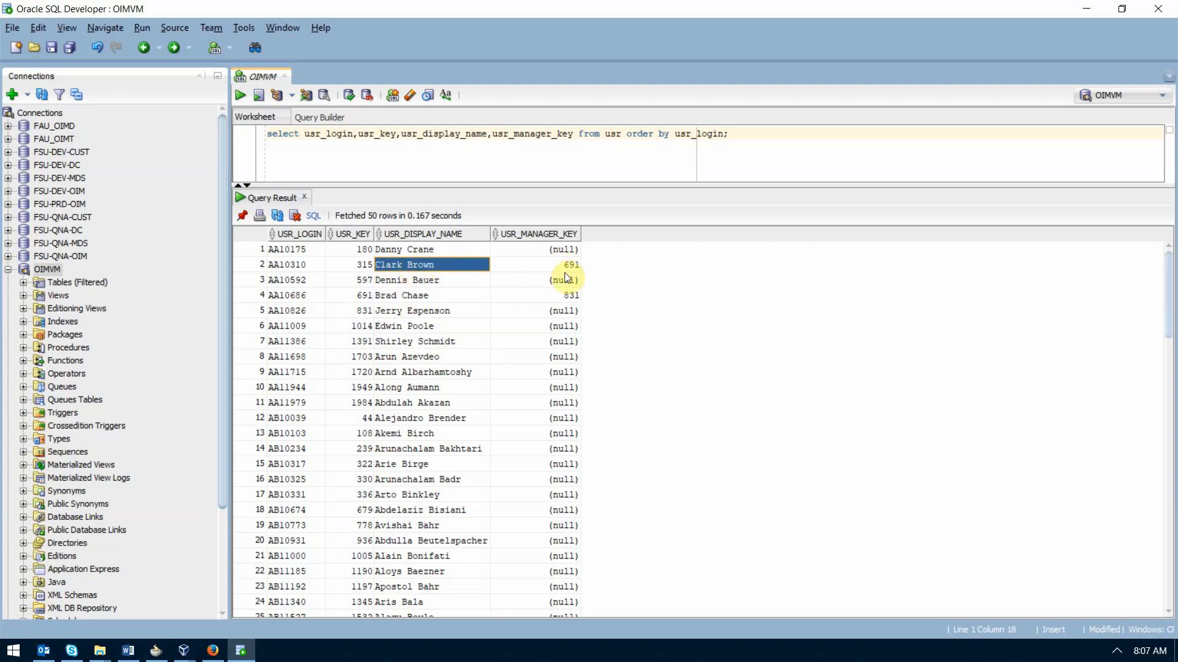
pyautogui.click(361, 295)
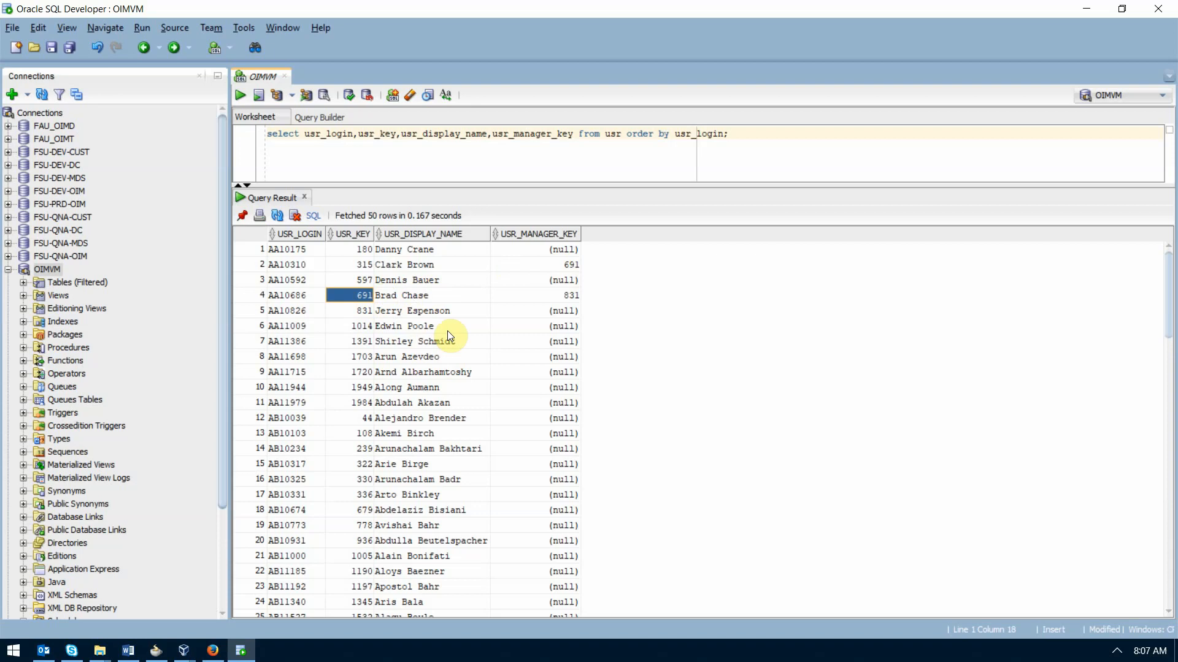
pyautogui.moveTo(536, 511)
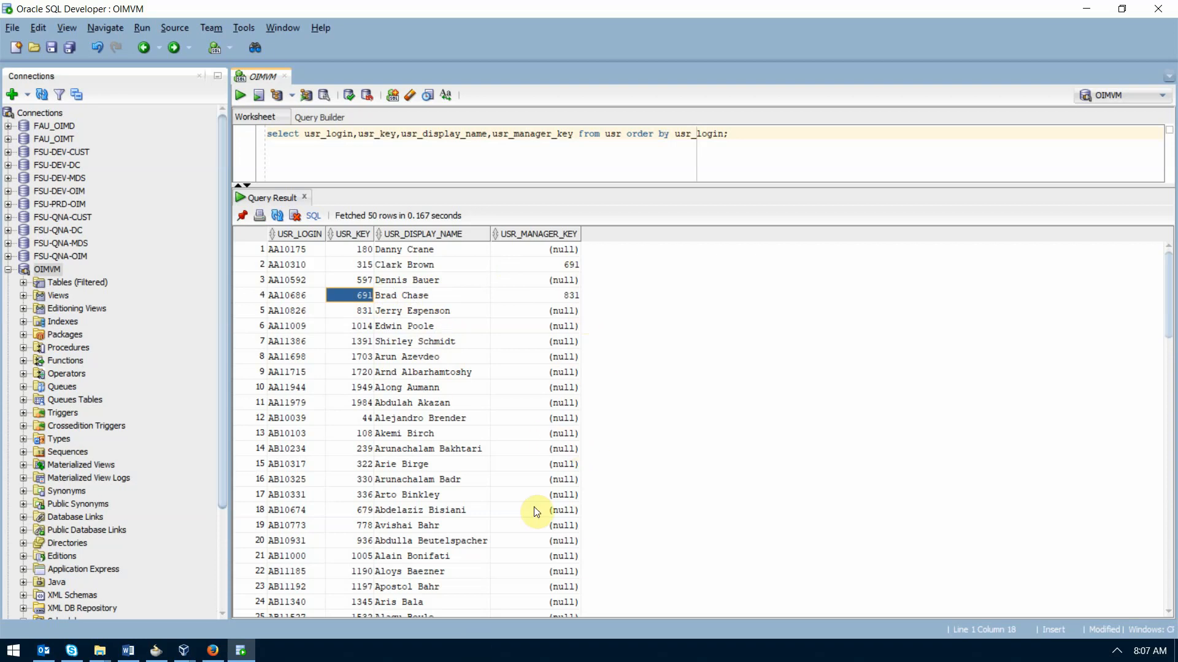
pyautogui.moveTo(429, 314)
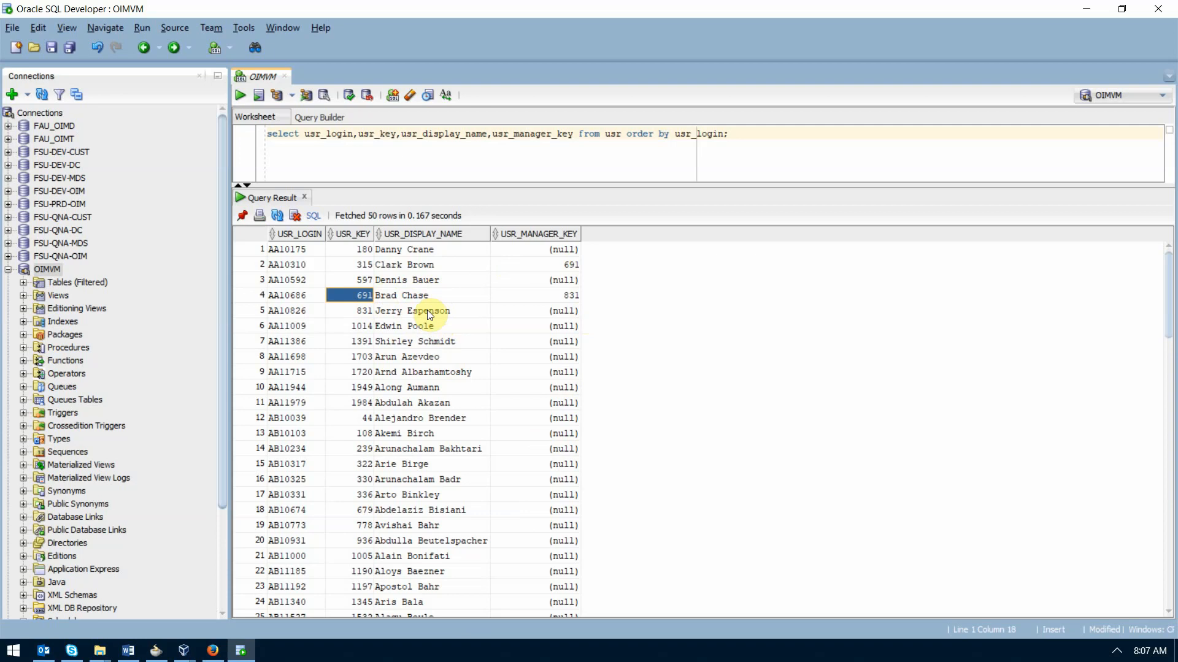
pyautogui.moveTo(427, 454)
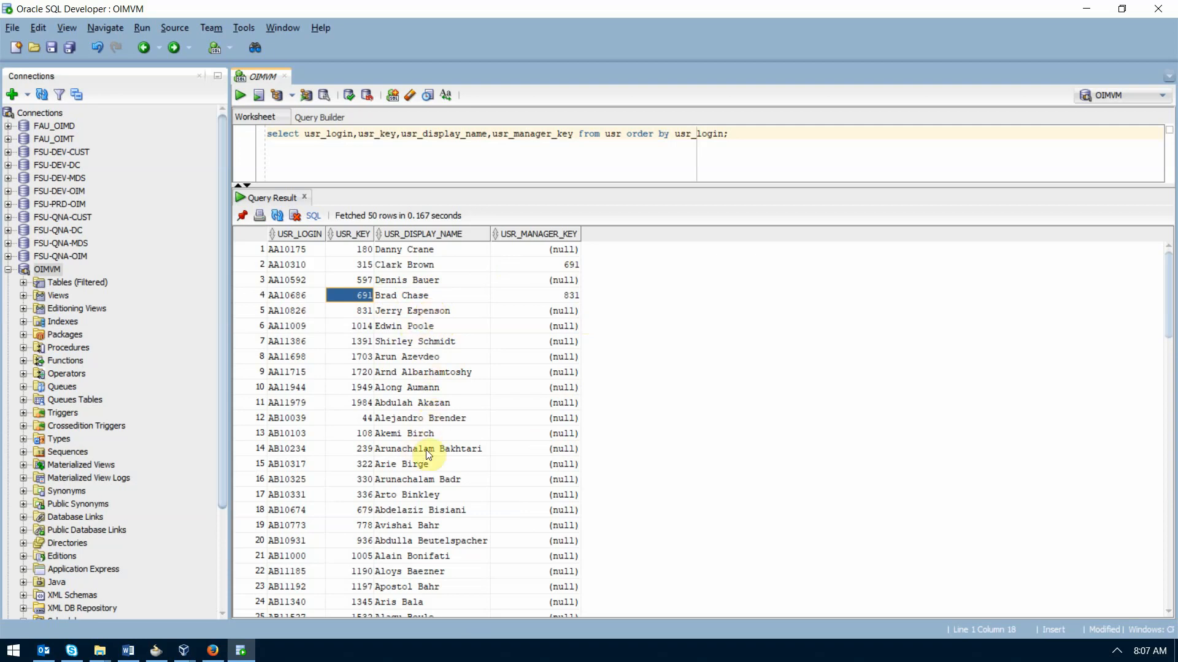
pyautogui.moveTo(565, 428)
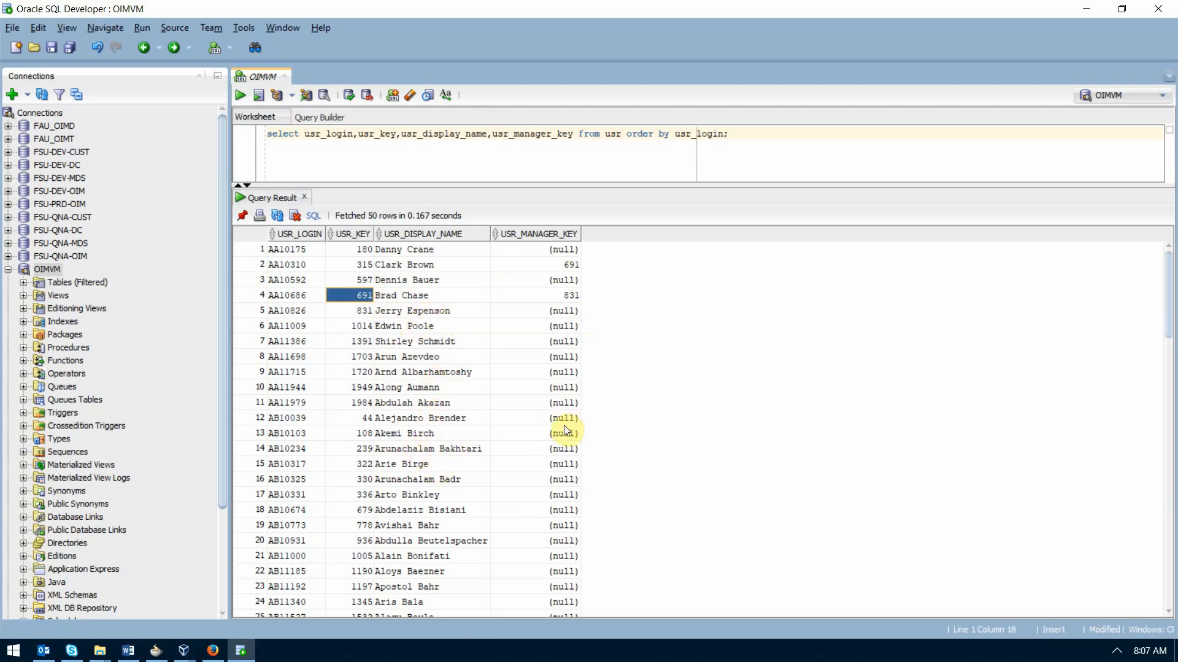
pyautogui.scroll(-3)
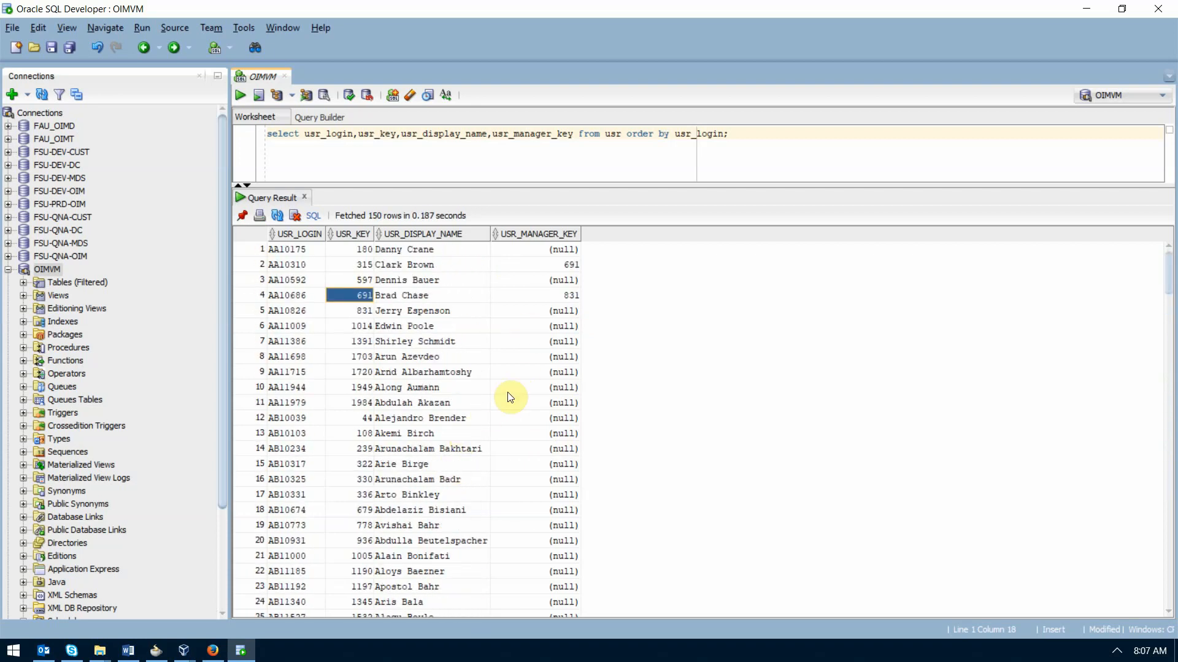
pyautogui.moveTo(505, 165)
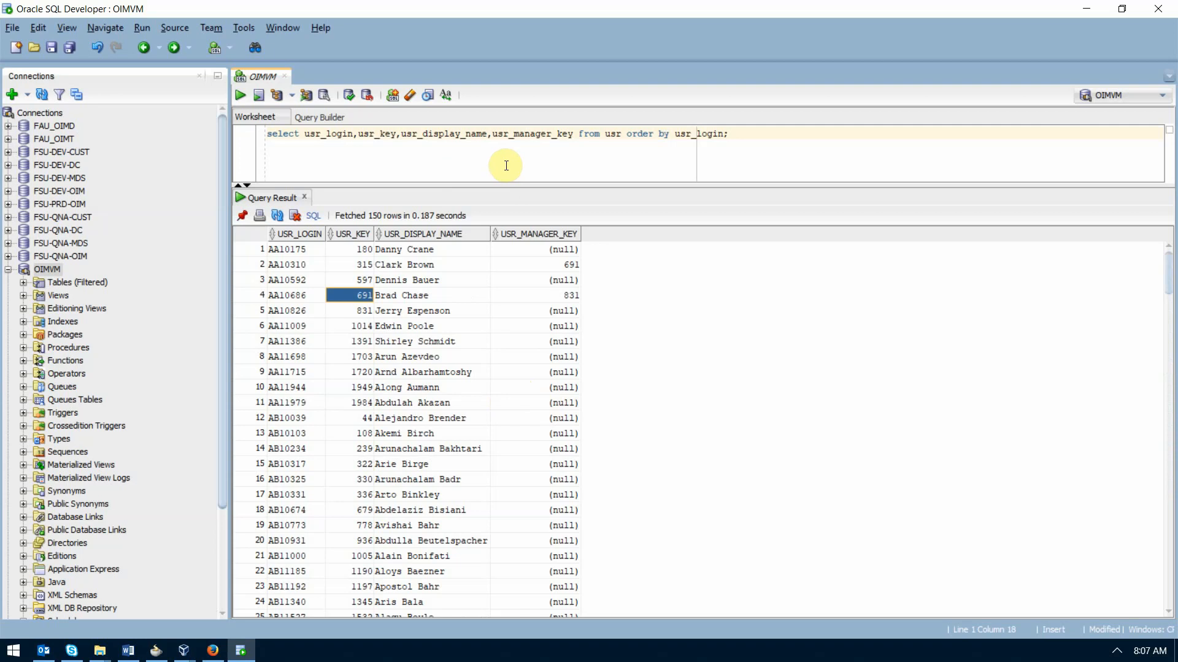
pyautogui.moveTo(434, 192)
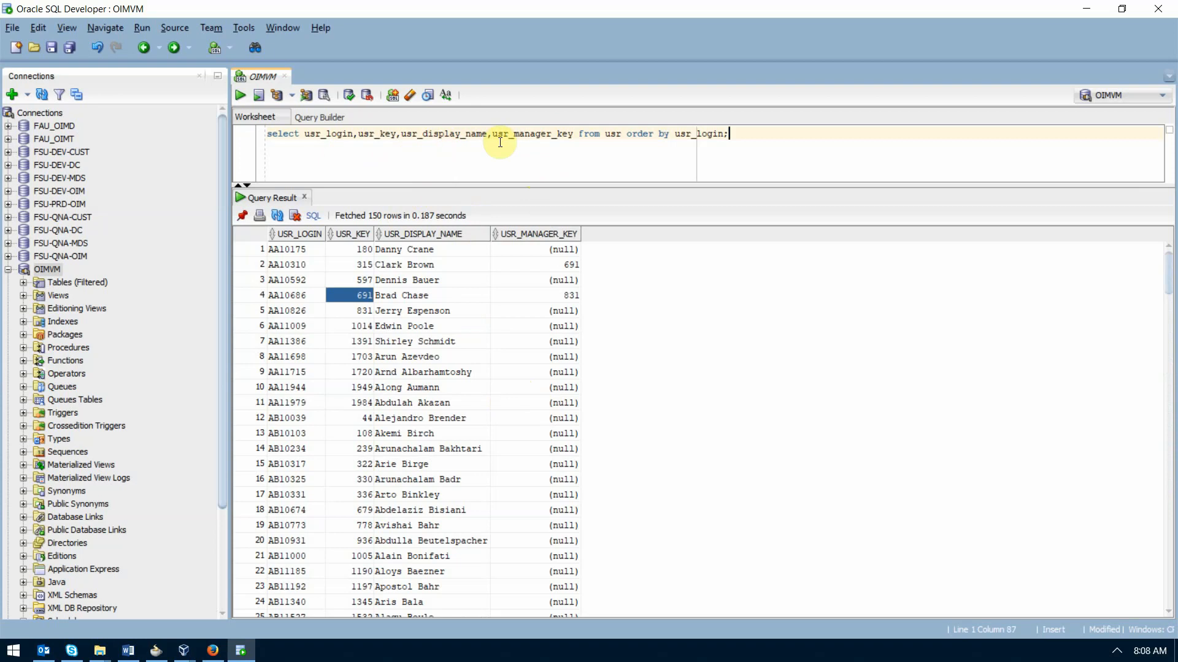
pyautogui.doubleClick(708, 133)
pyautogui.write('key')
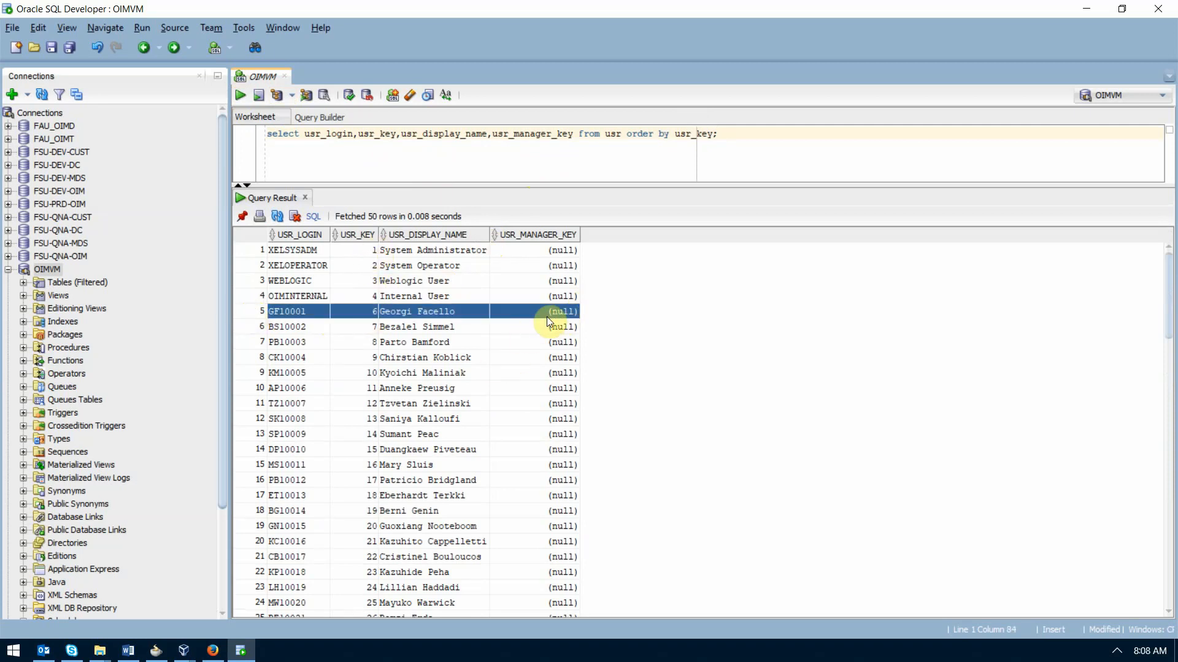
pyautogui.moveTo(576, 495)
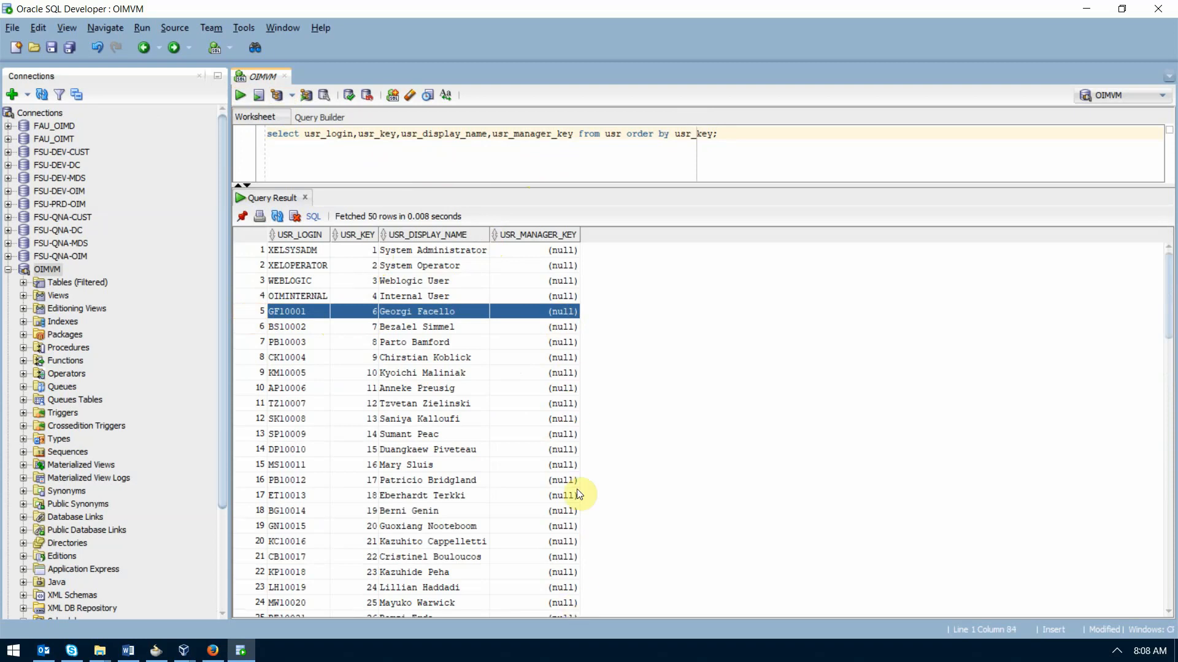
pyautogui.scroll(-3)
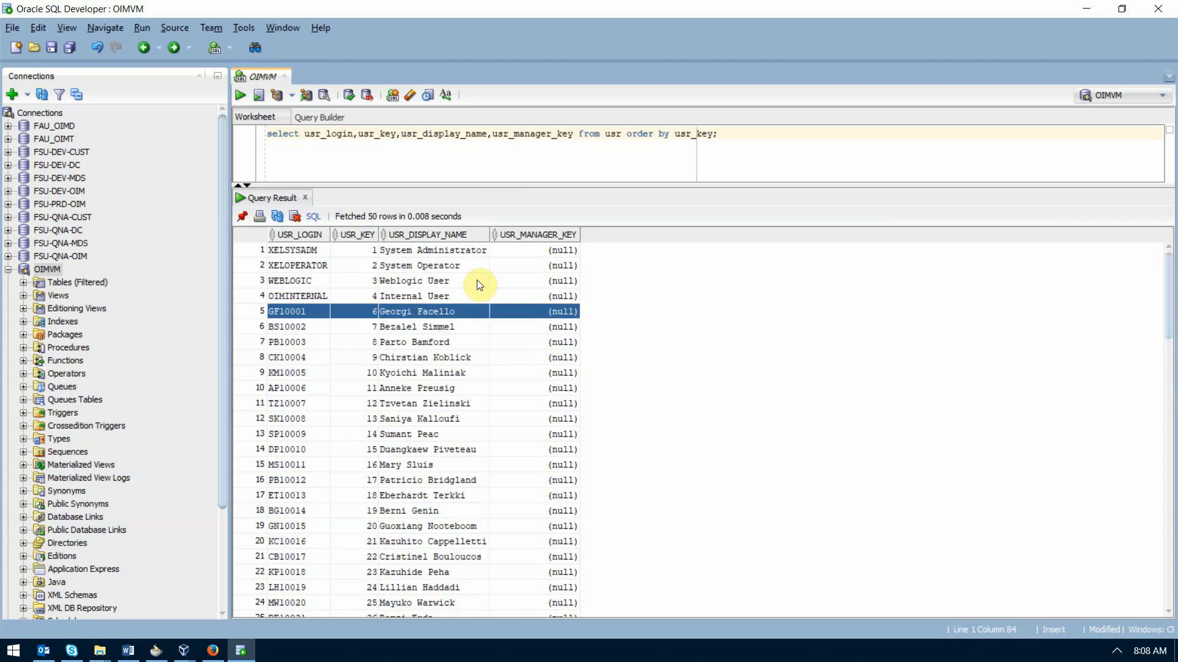
pyautogui.moveTo(502, 179)
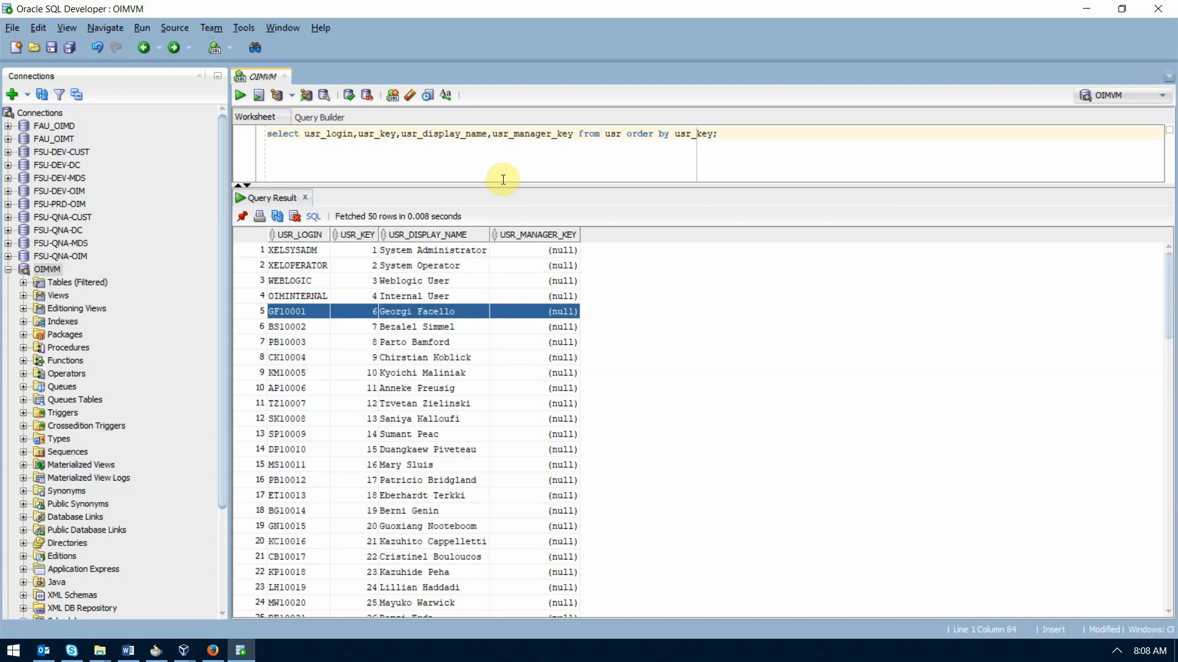
pyautogui.moveTo(595, 150)
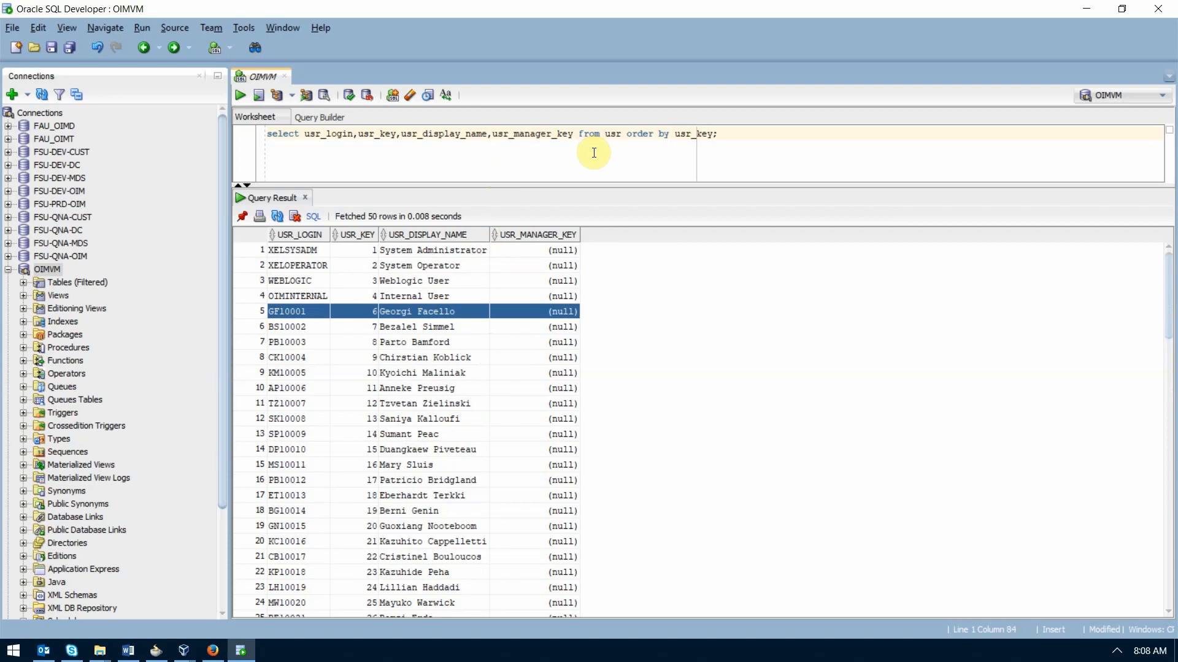
pyautogui.moveTo(529, 324)
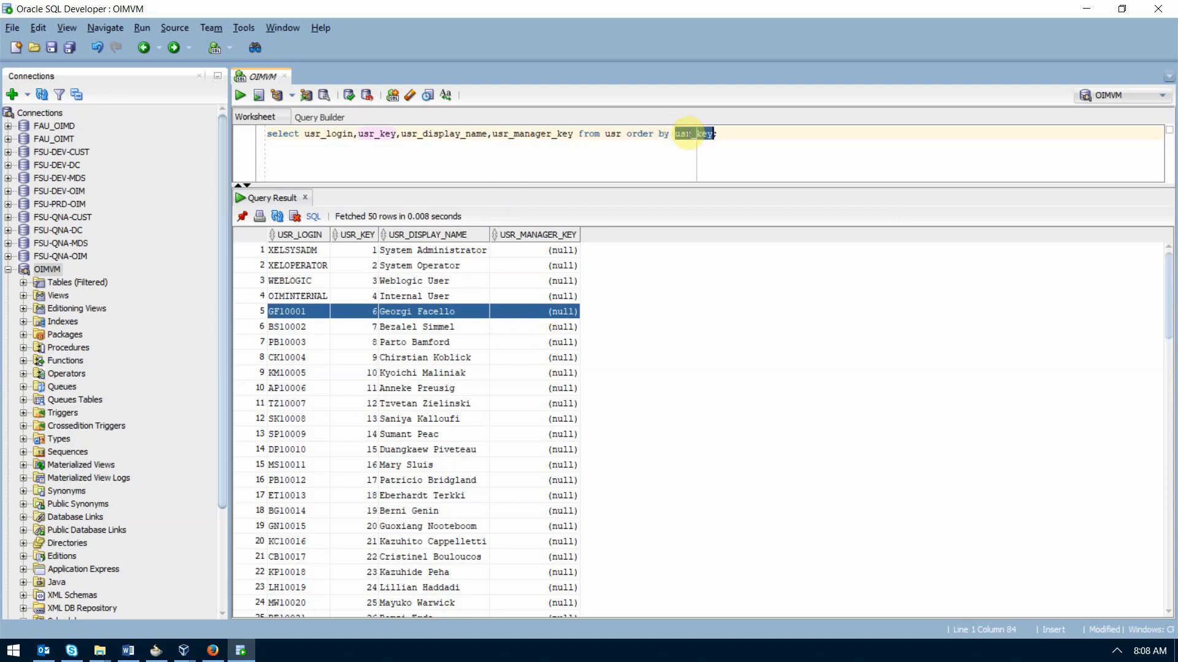
pyautogui.write('usr_login')
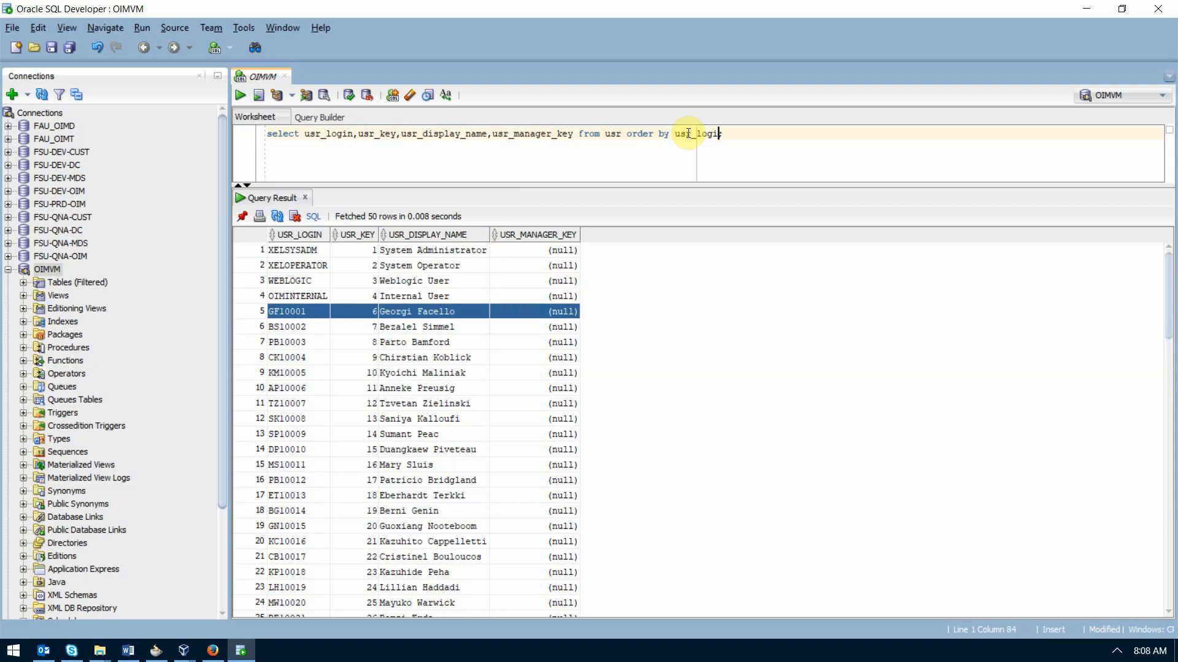
pyautogui.click(239, 94)
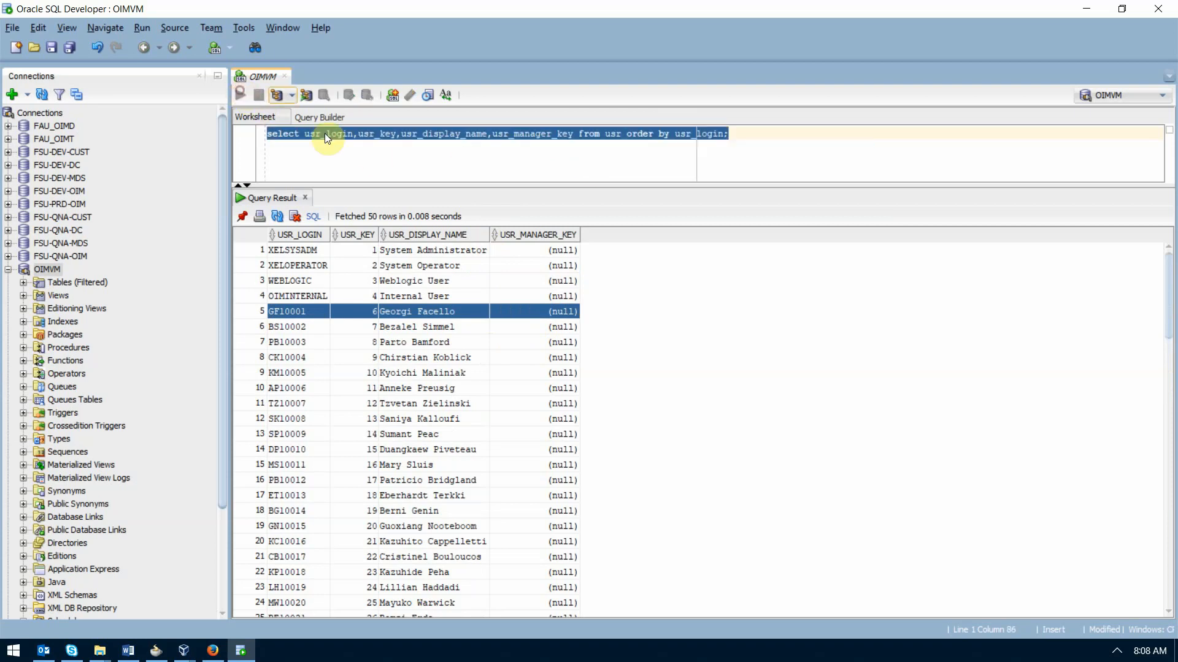
pyautogui.click(239, 96)
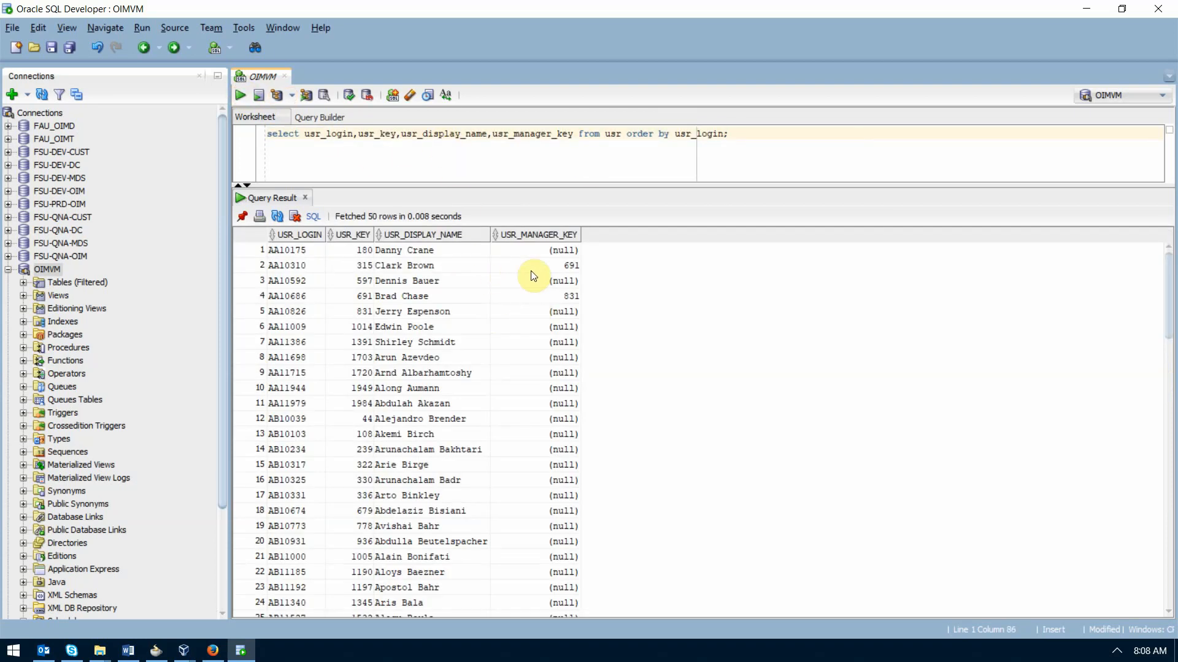
pyautogui.doubleClick(404, 265)
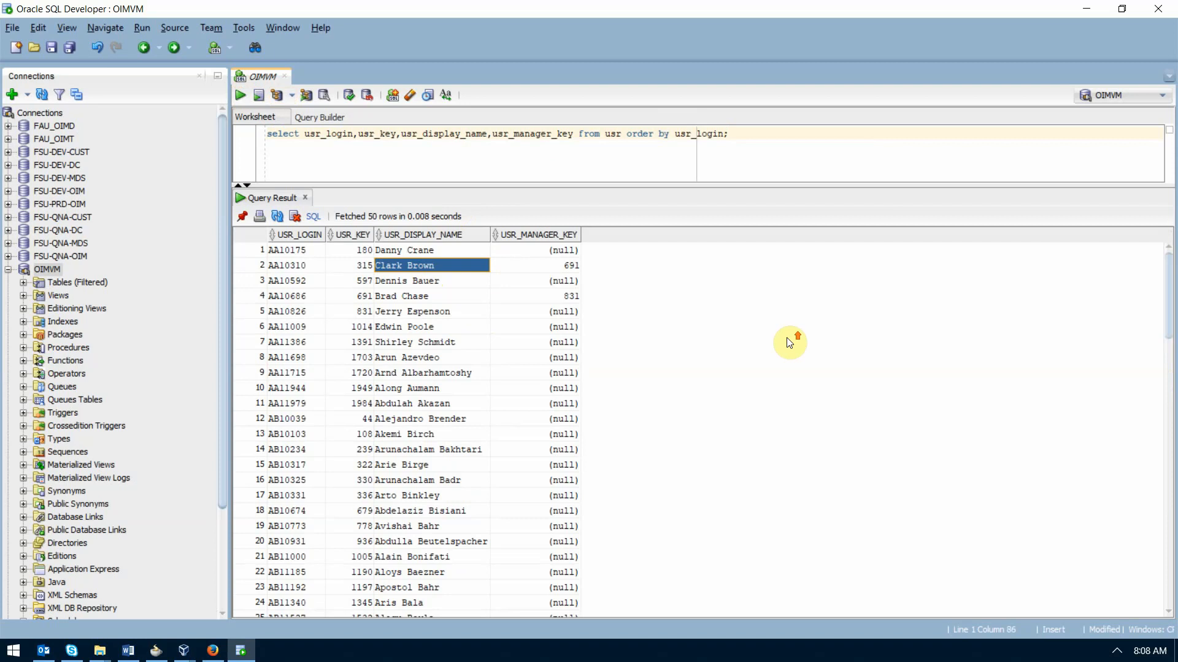
pyautogui.moveTo(789, 344)
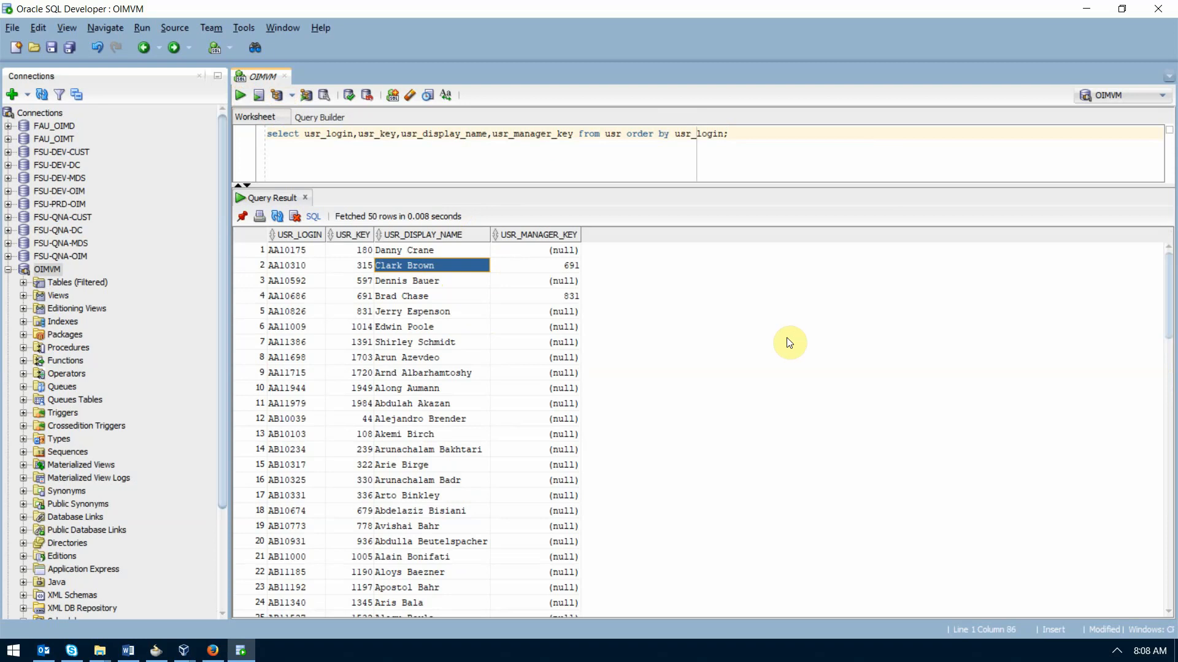